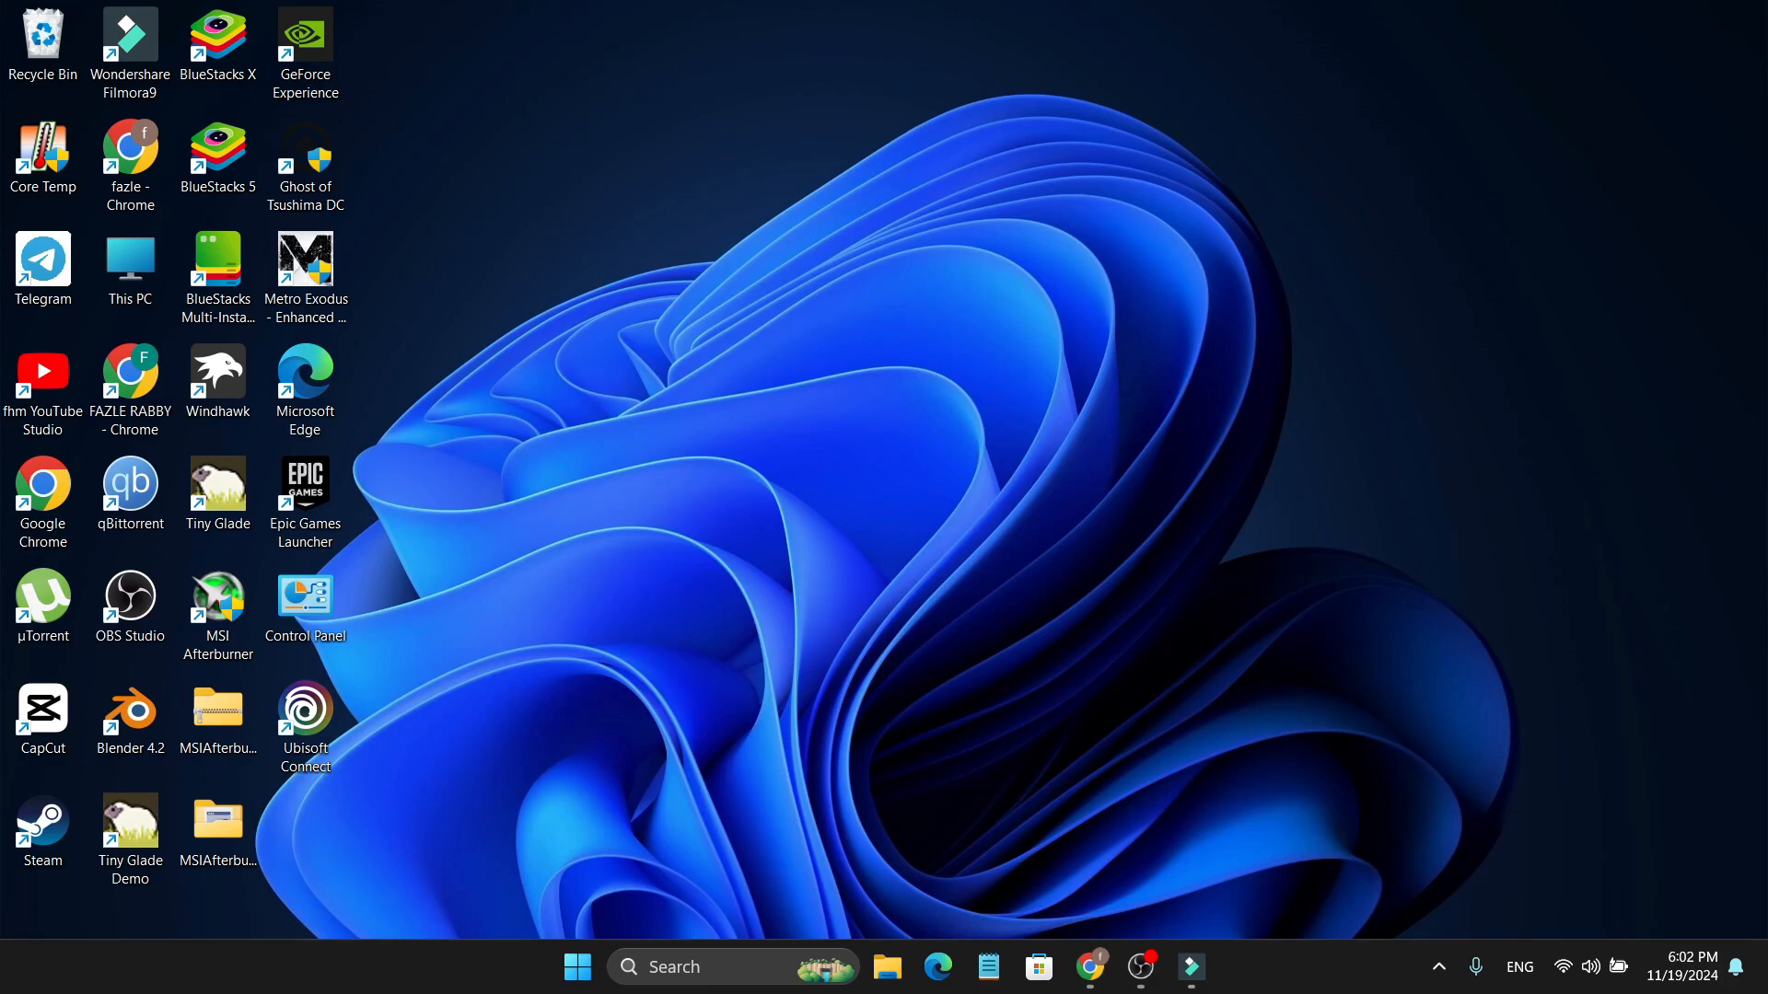
# Launch Settings from the pinned apps in the Start menu
pyautogui.click(577, 966)
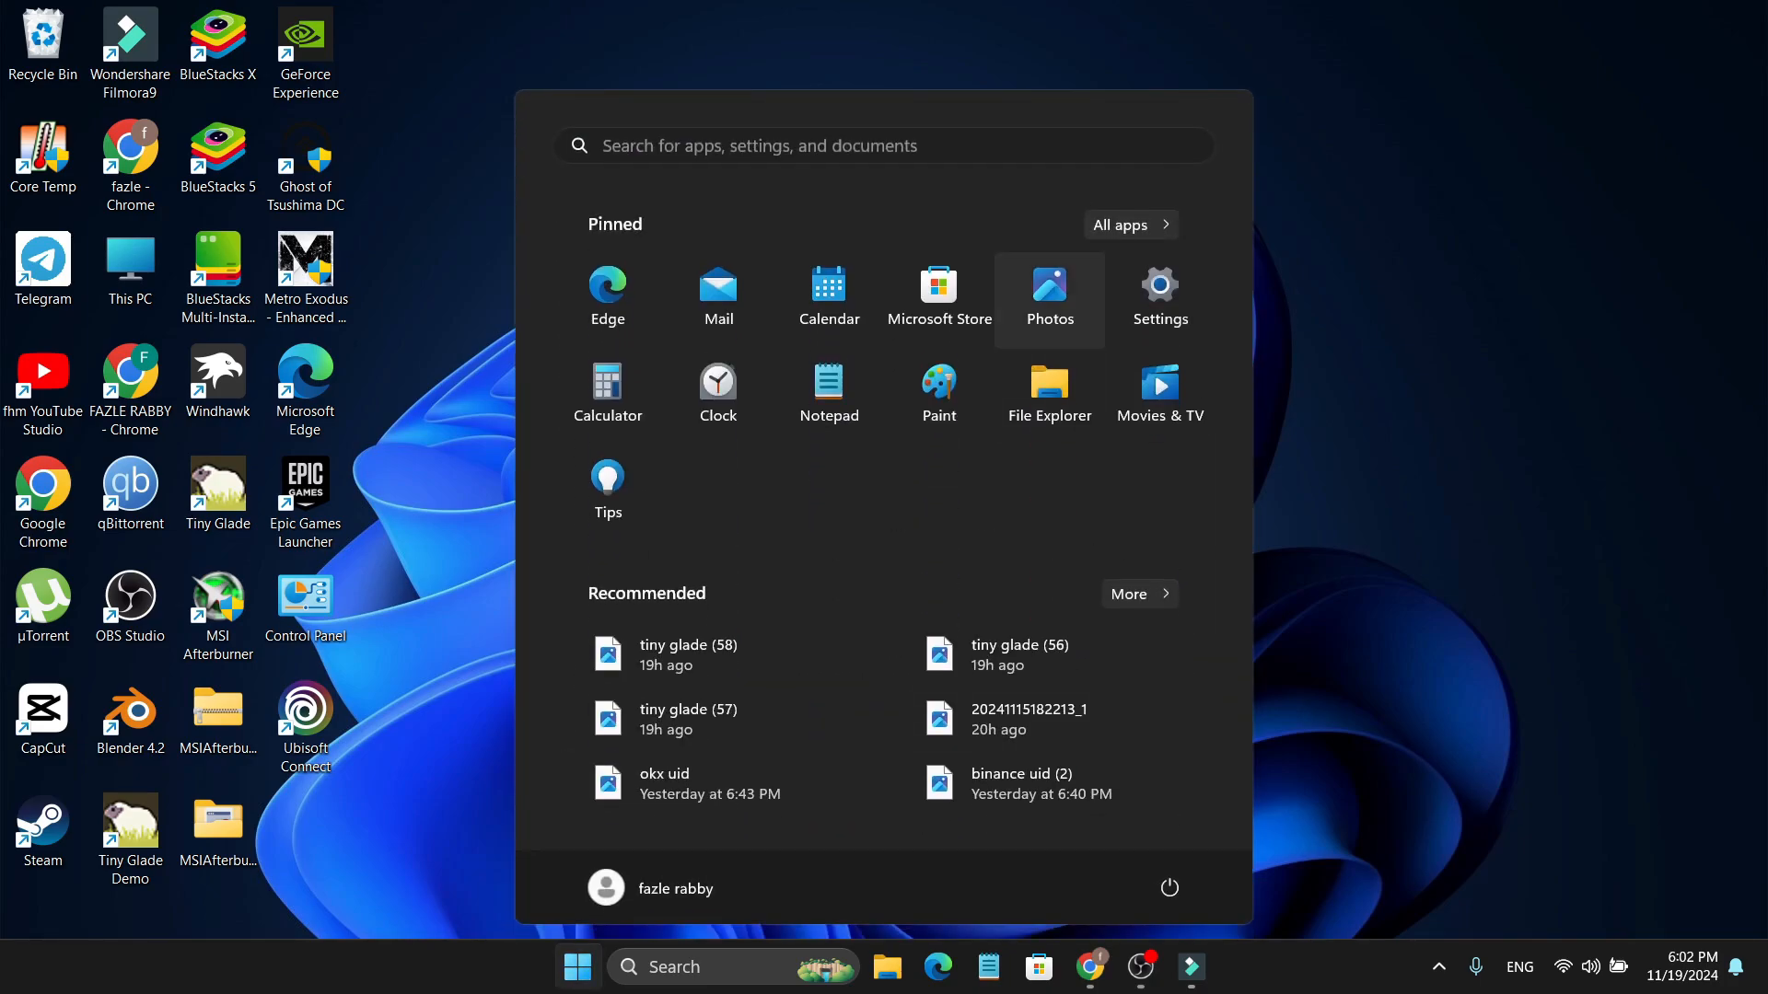
pyautogui.click(1158, 289)
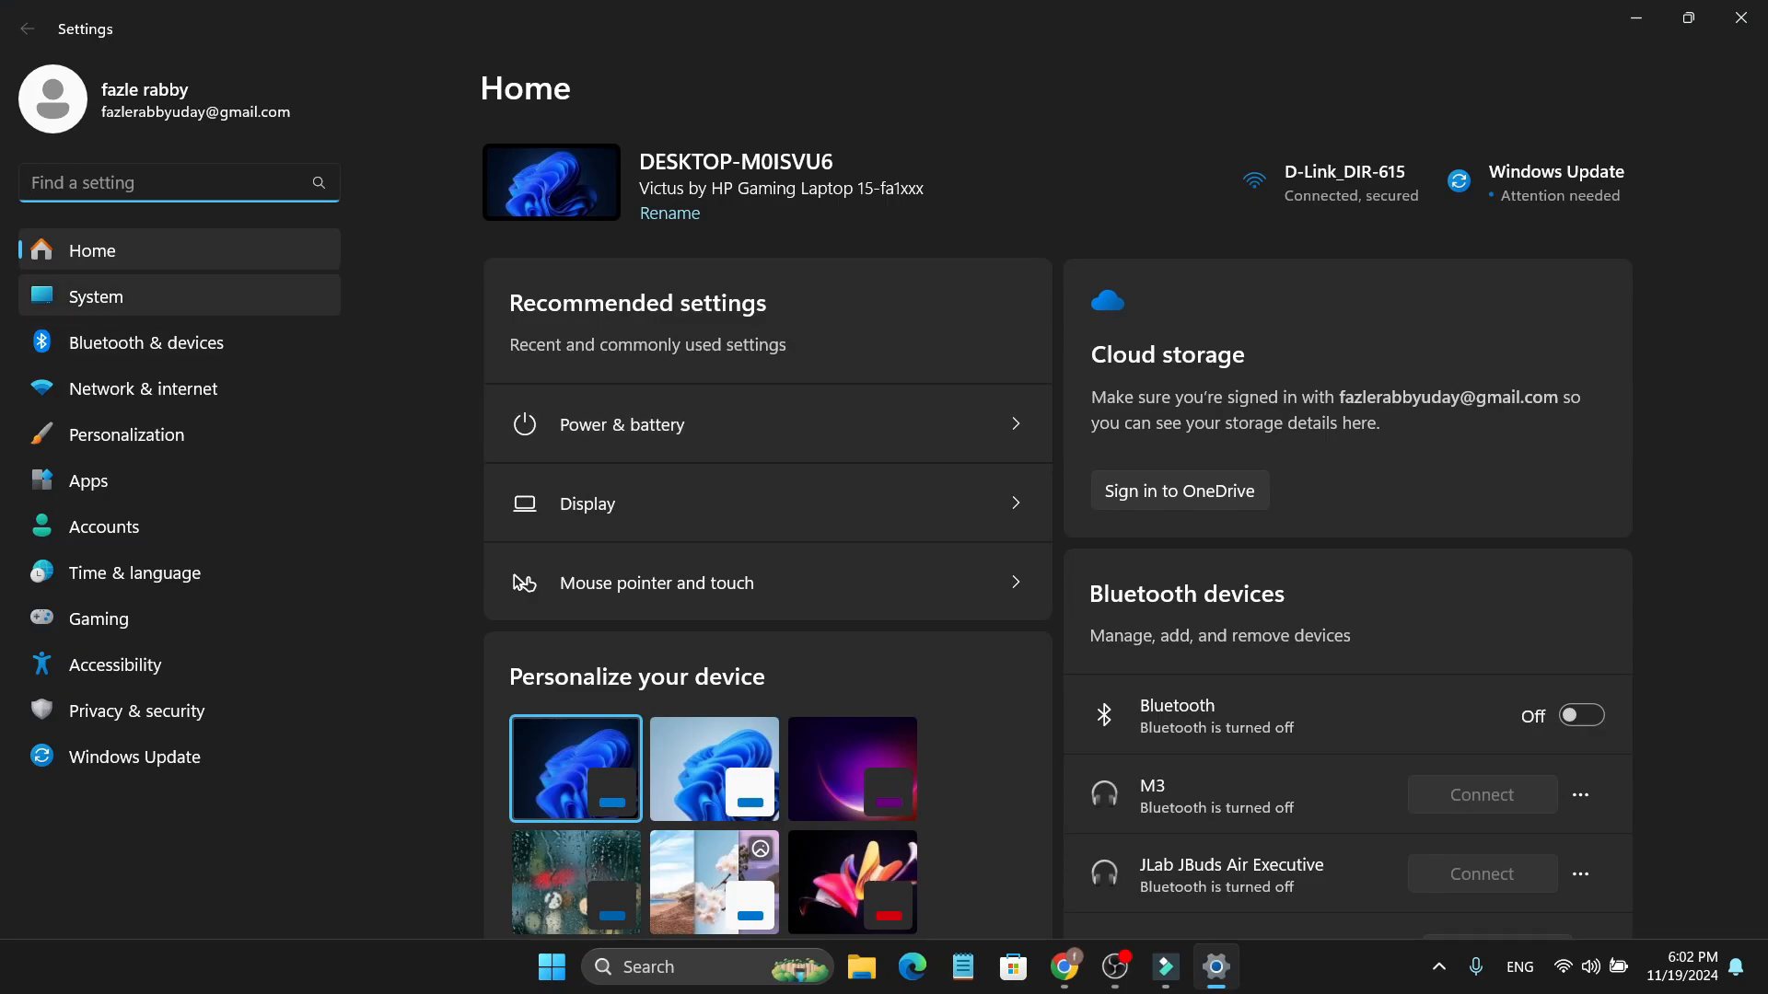
# Go to the System section and scroll down toward the Recovery entry
pyautogui.click(94, 295)
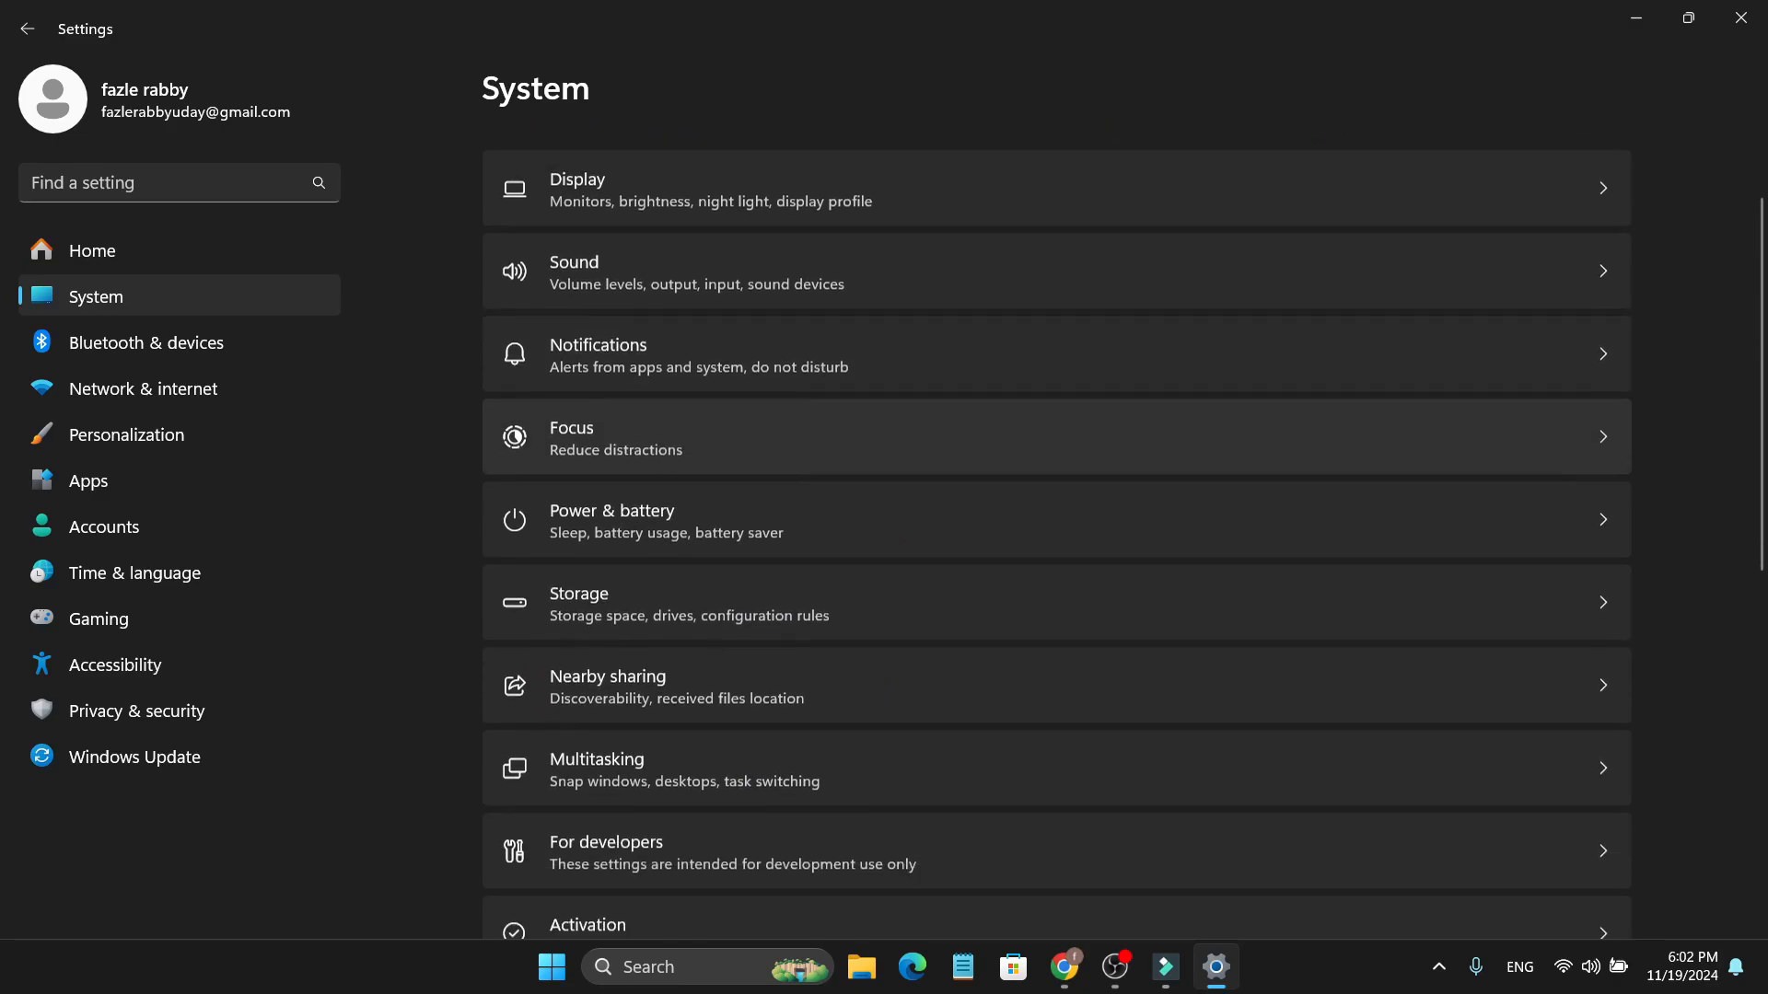
pyautogui.scroll(-3)
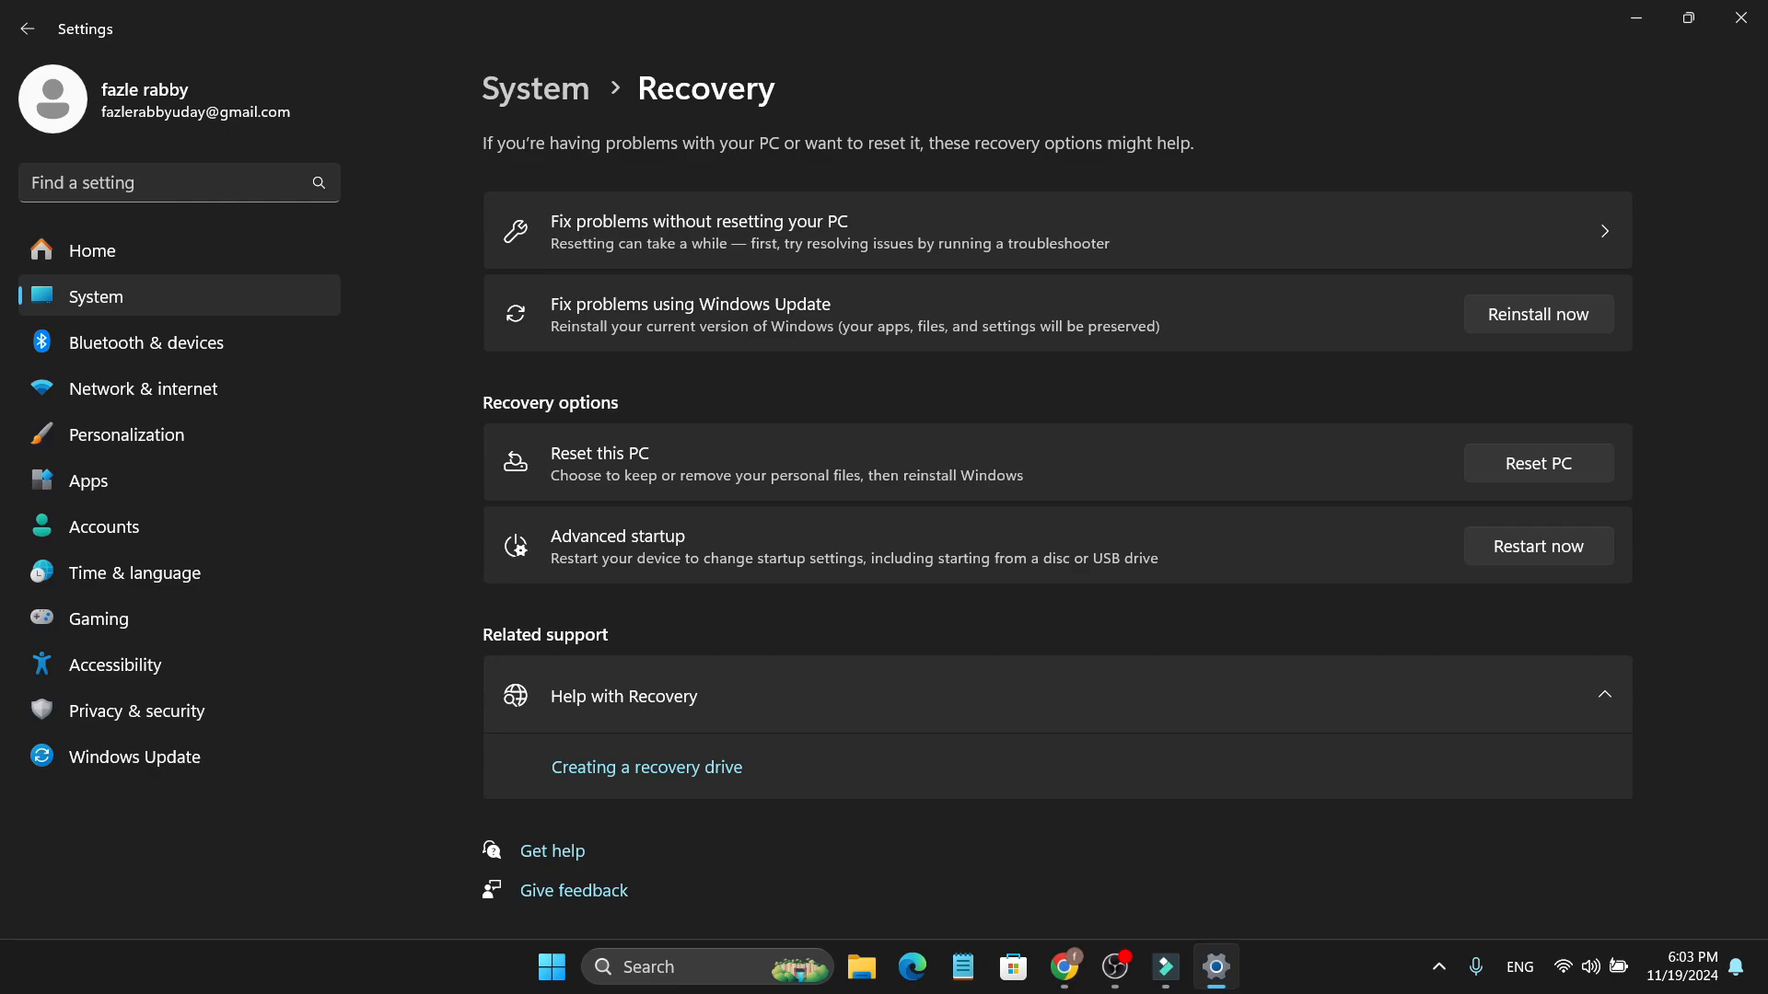
# Begin Reset this PC, reaching the cloud download versus local reinstall choice
pyautogui.click(1536, 462)
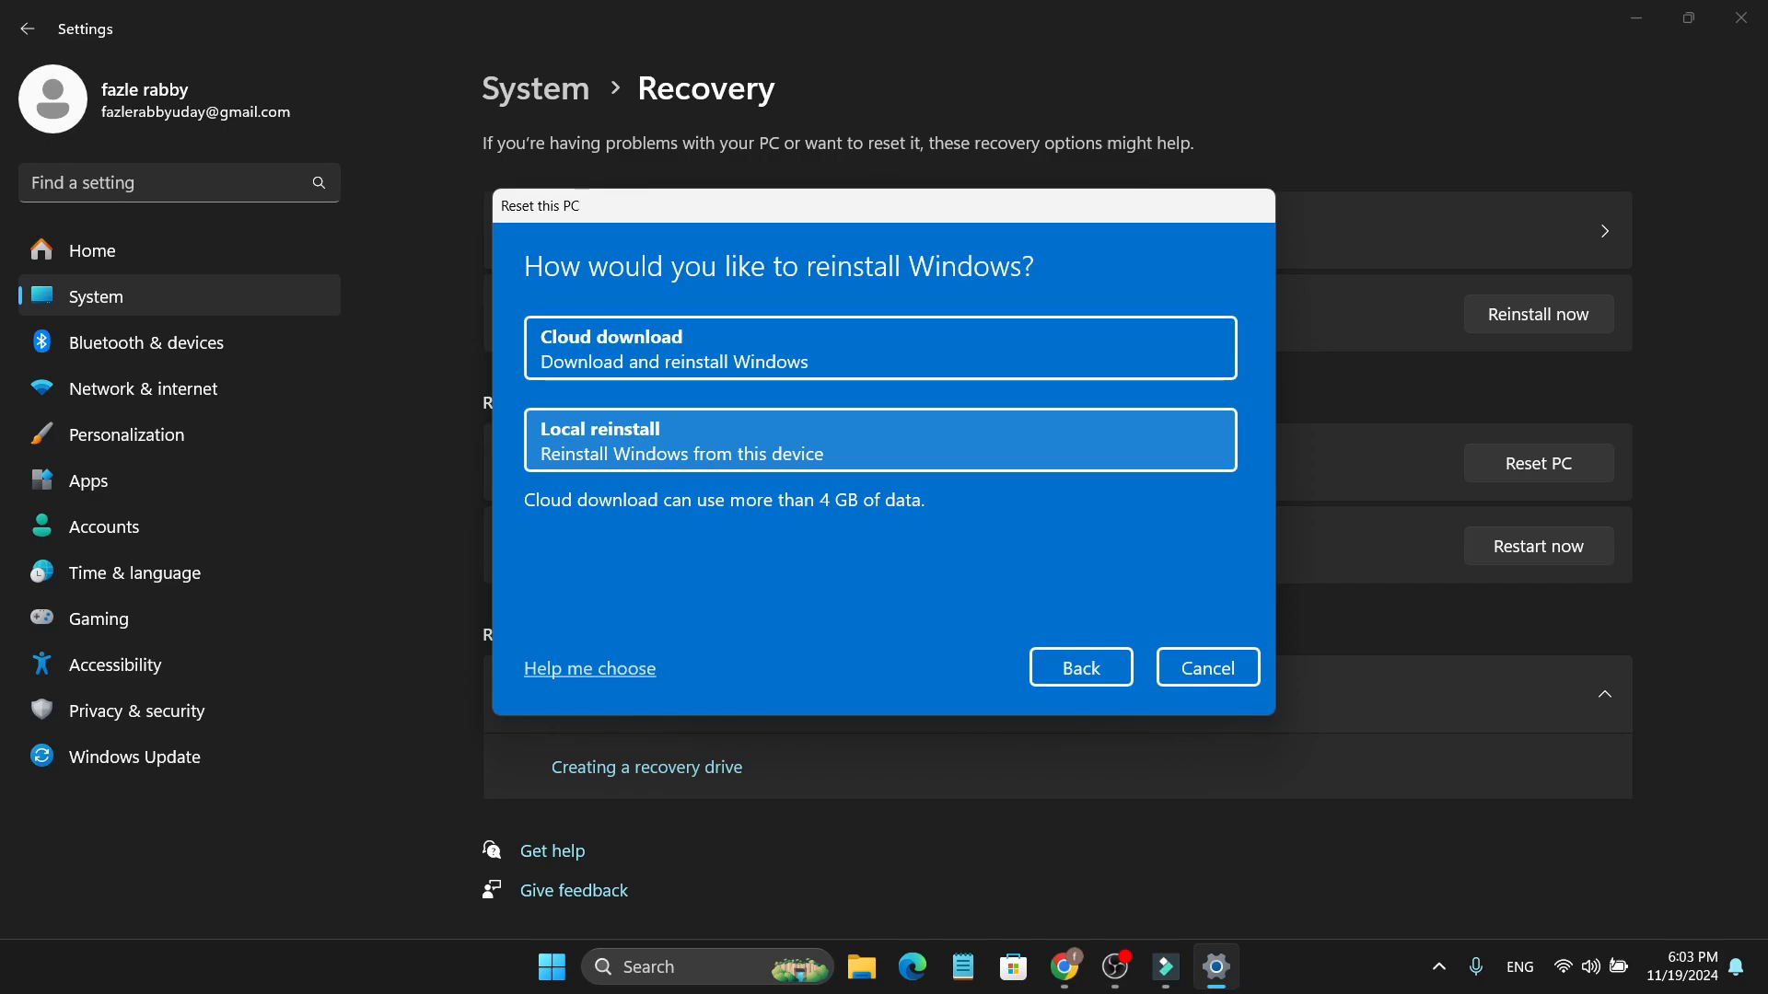
# Choose Local reinstall and continue to the Ready to reset summary keeping personal files
pyautogui.click(880, 441)
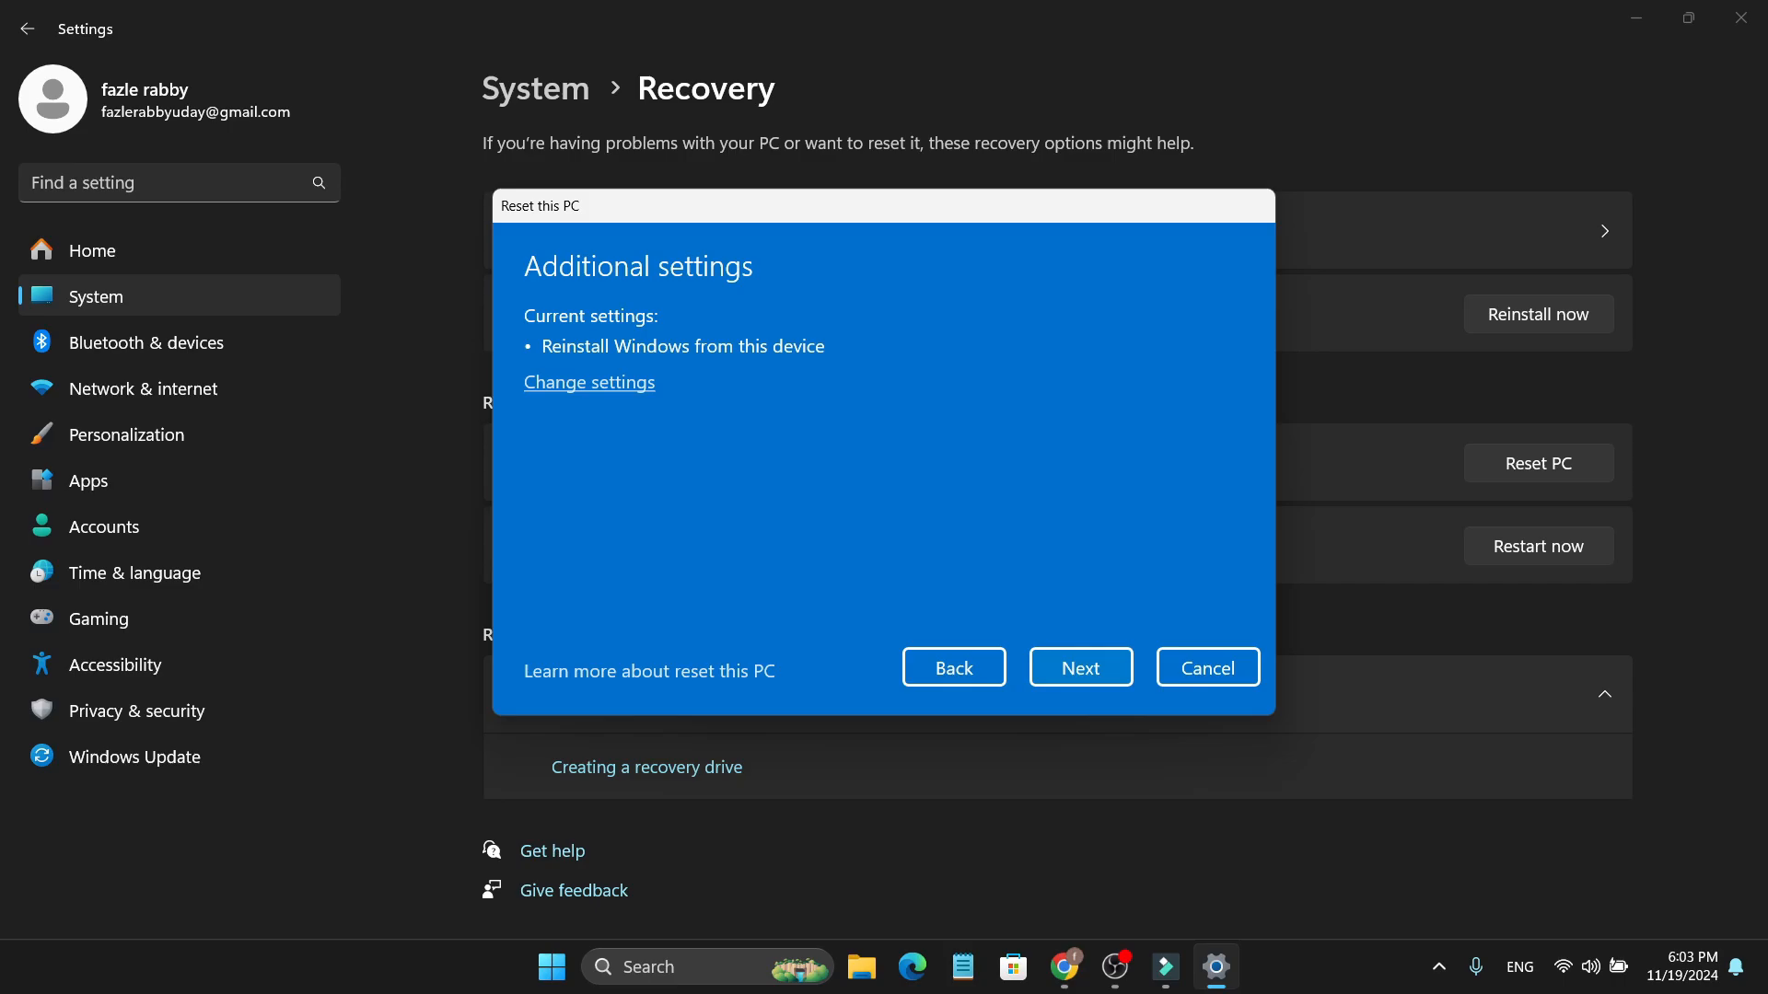
pyautogui.click(1079, 667)
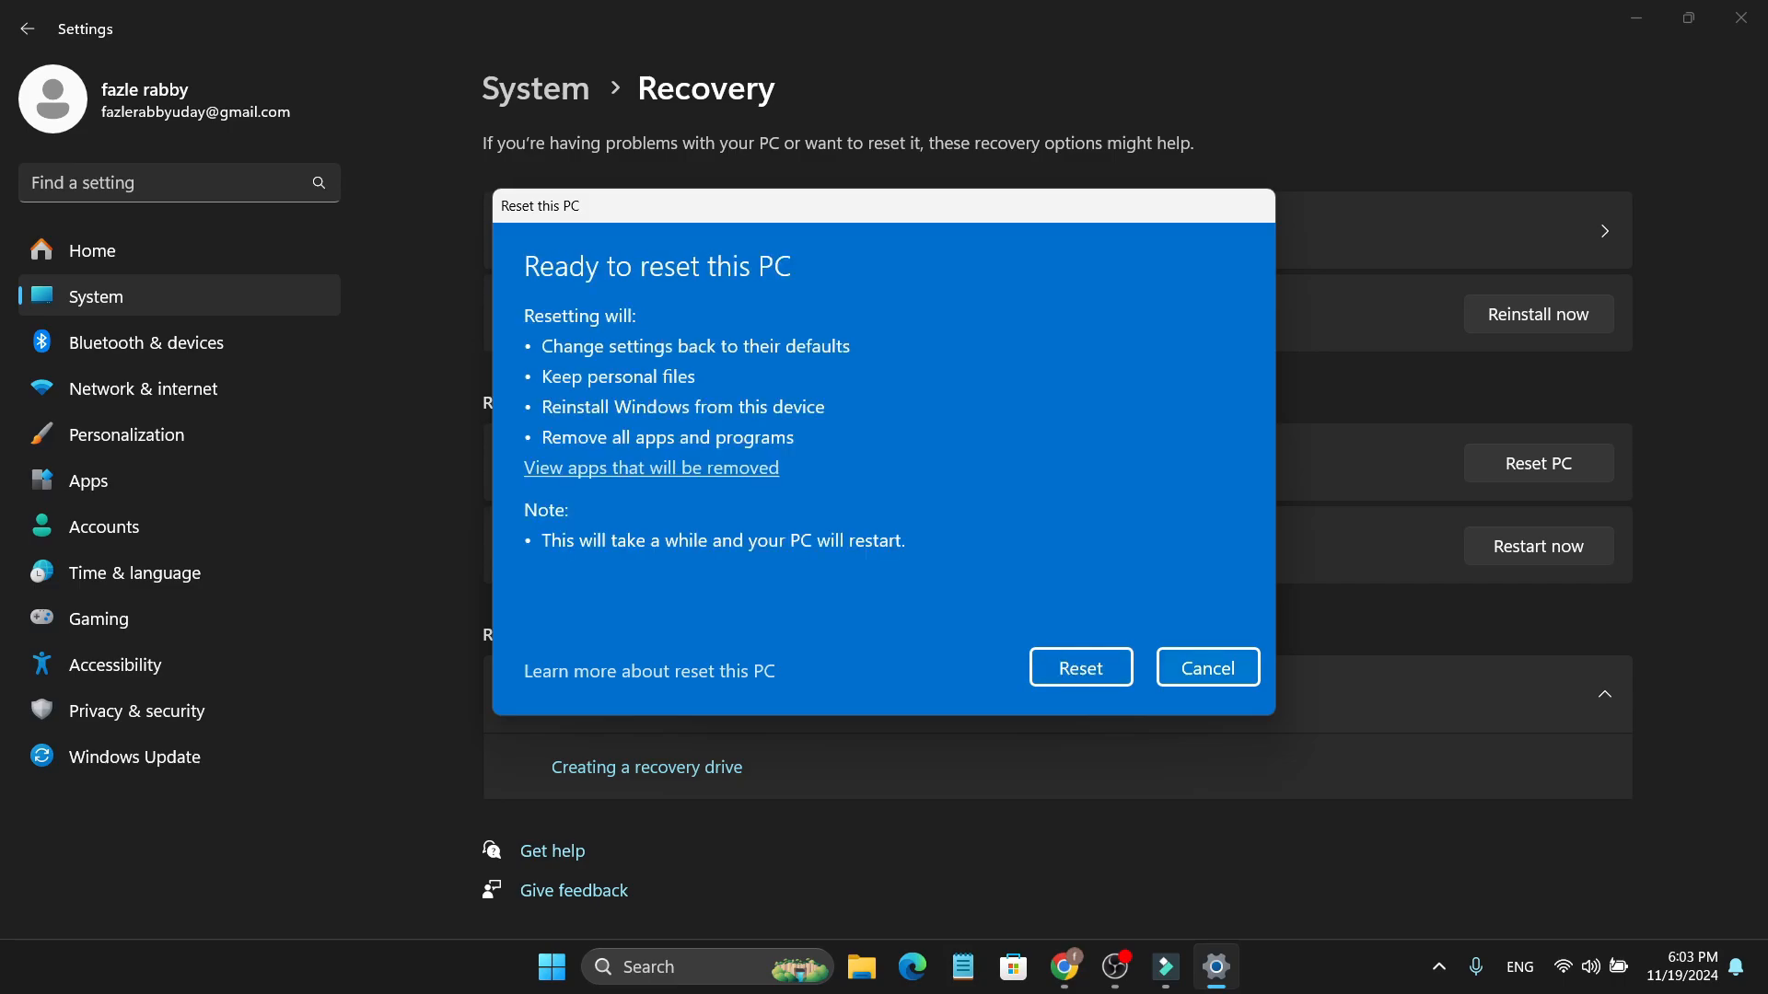